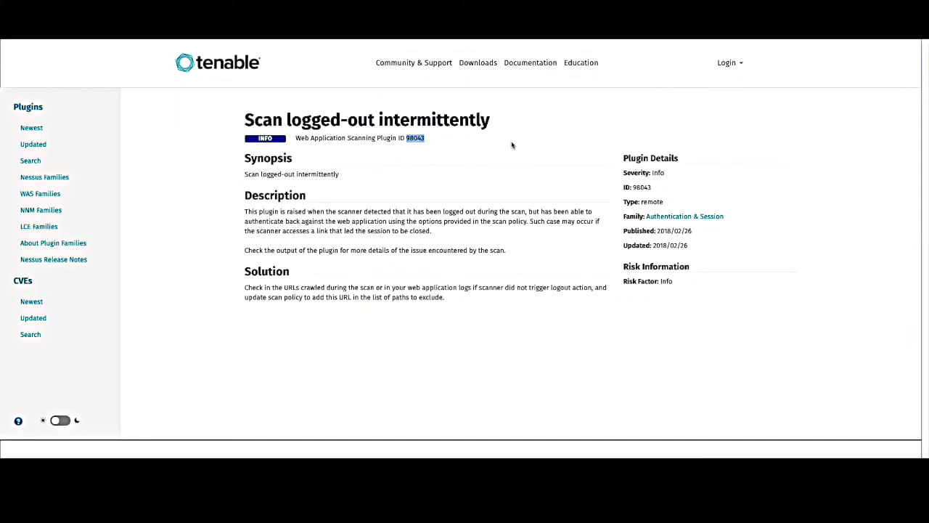
{"action": "mouse_move", "coordinate": [429, 146]}
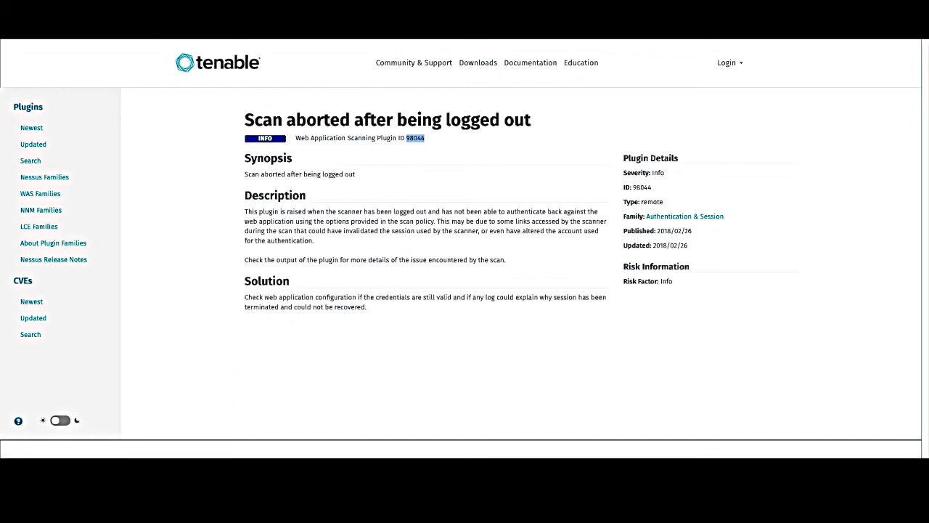
{"action": "mouse_move", "coordinate": [432, 150]}
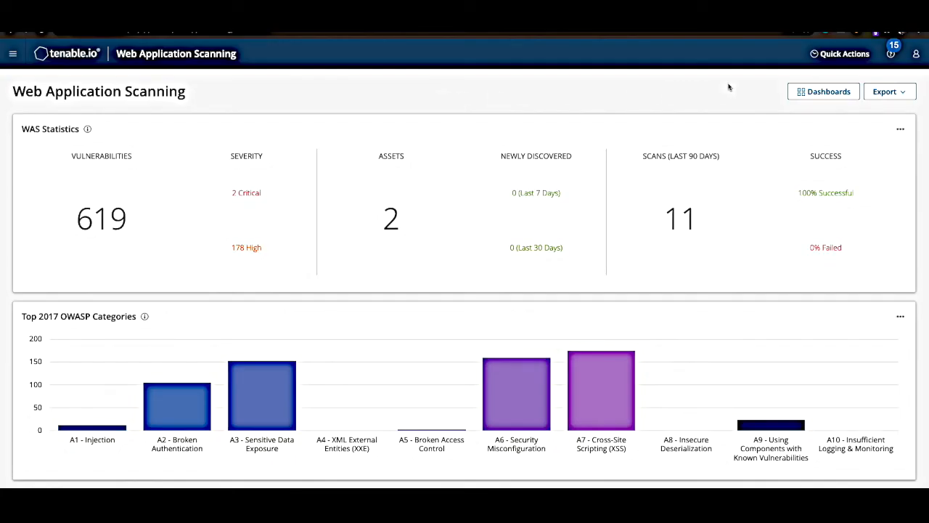
- Create a Web App scan from Quick Actions to reach the scan template choices
{"action": "left_click", "coordinate": [839, 53]}
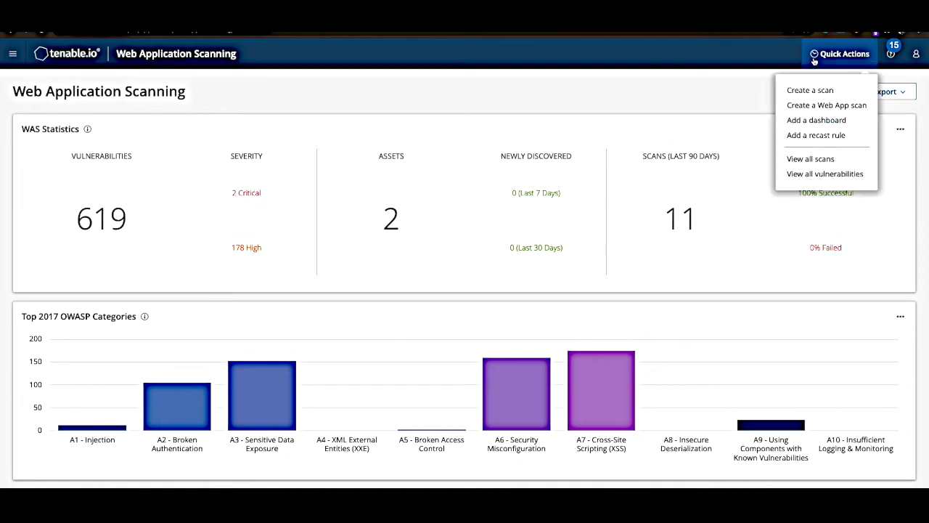
{"action": "left_click", "coordinate": [810, 90]}
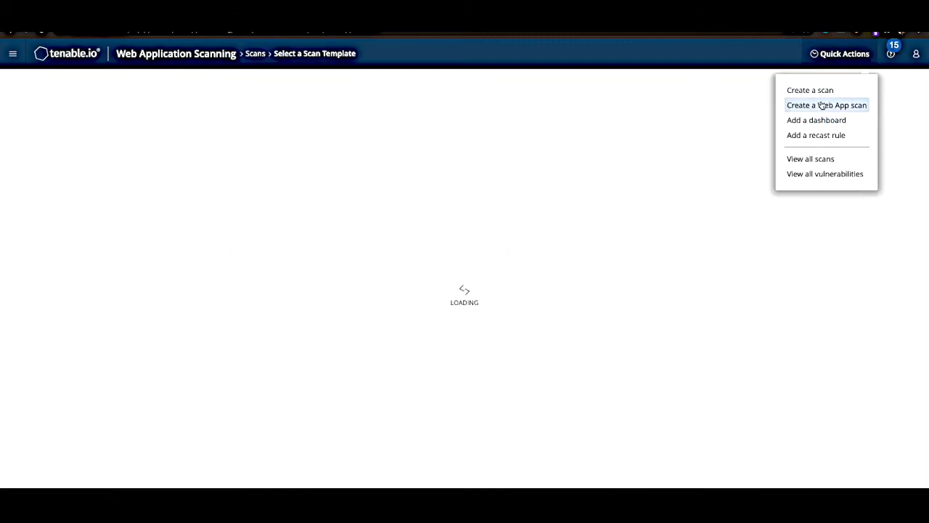
{"action": "left_click", "coordinate": [826, 104]}
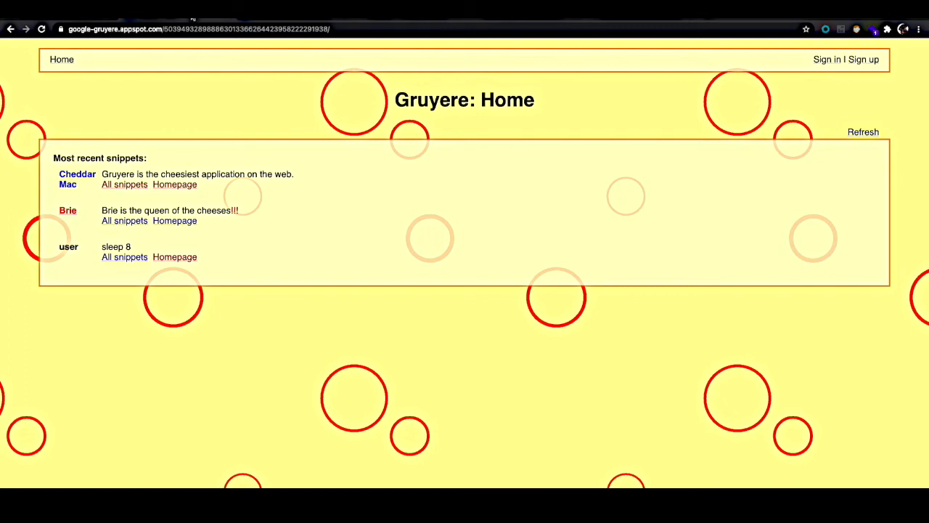
{"action": "mouse_move", "coordinate": [202, 120]}
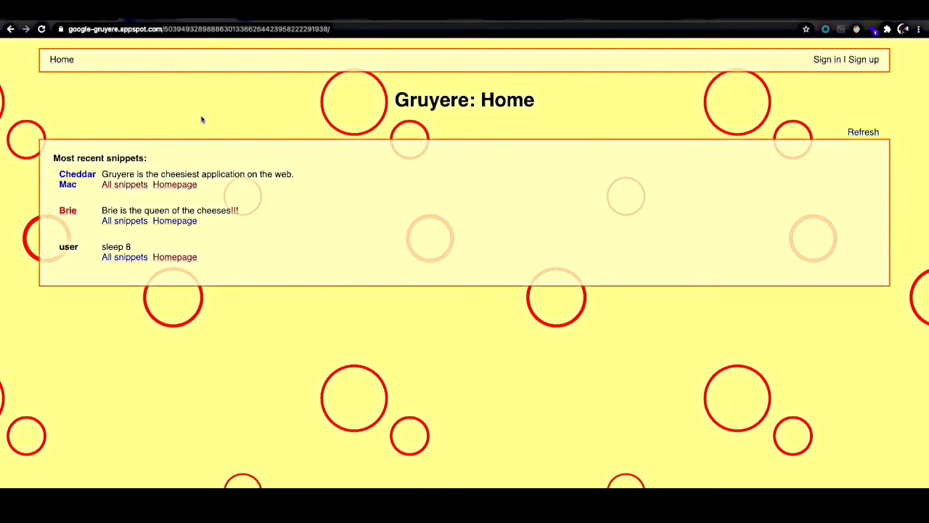
{"action": "mouse_move", "coordinate": [98, 249]}
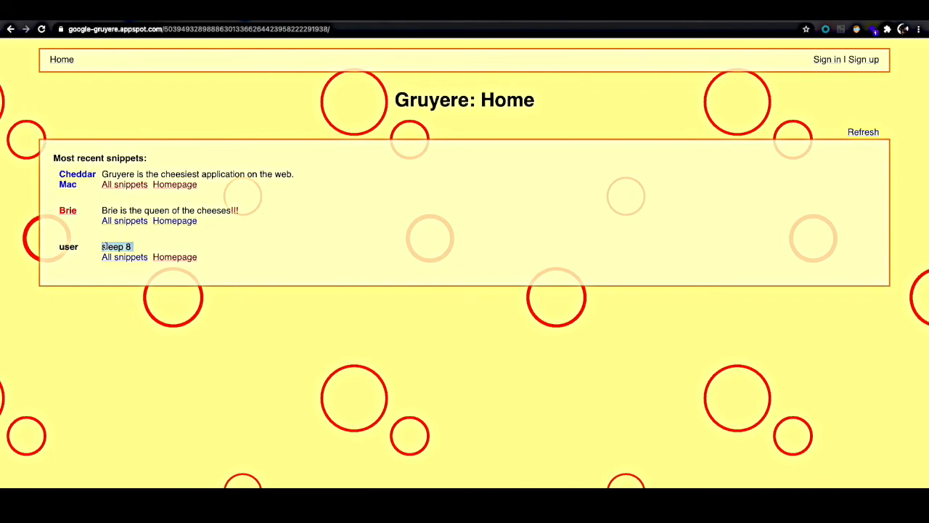
{"action": "mouse_move", "coordinate": [428, 227]}
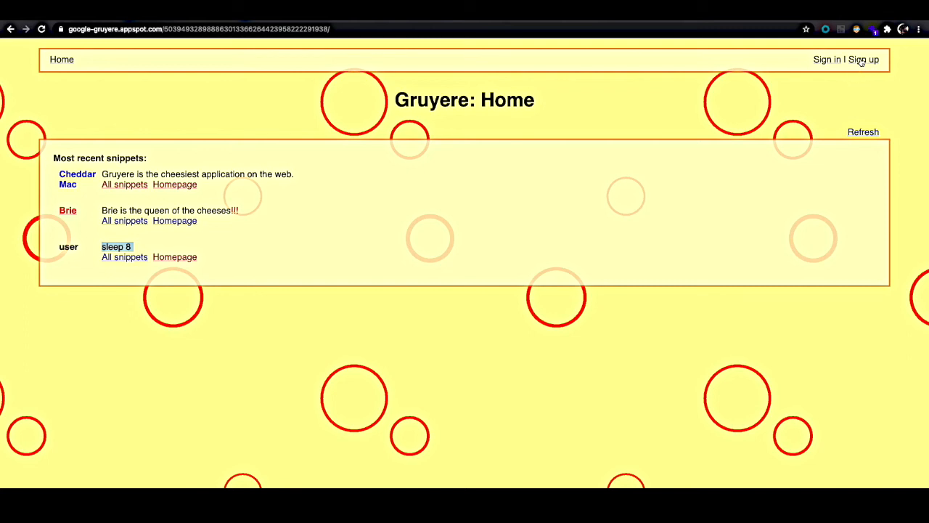
- Open Gruyere's sign-up page and inspect the Create account button in developer tools
{"action": "left_click", "coordinate": [864, 58]}
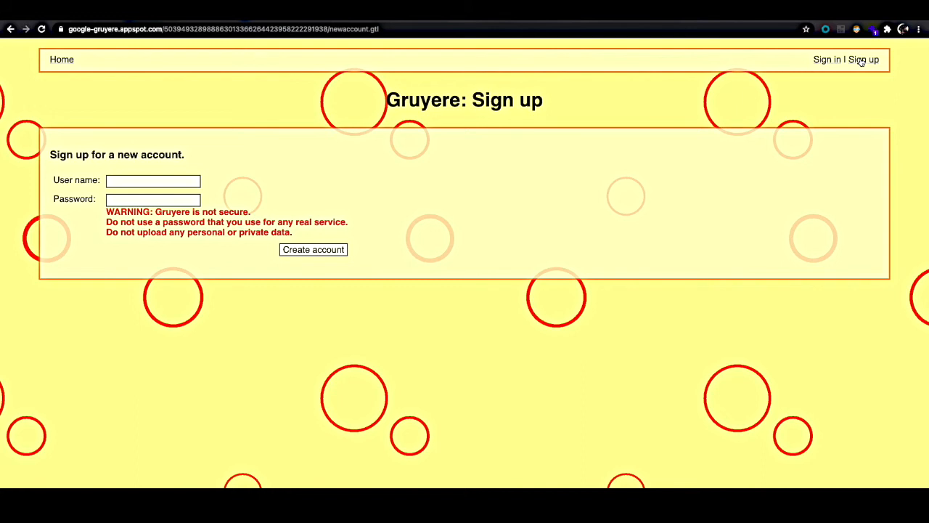
{"action": "mouse_move", "coordinate": [366, 53]}
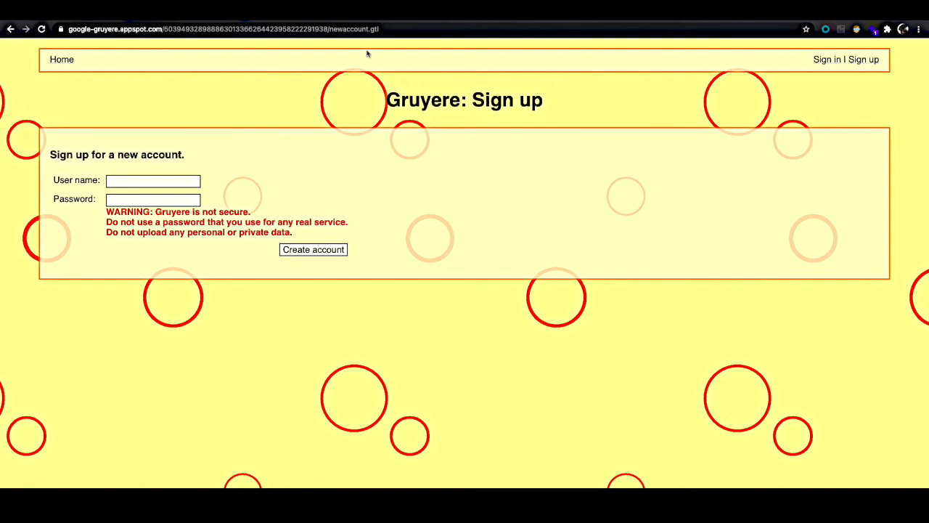
{"action": "left_click", "coordinate": [218, 29]}
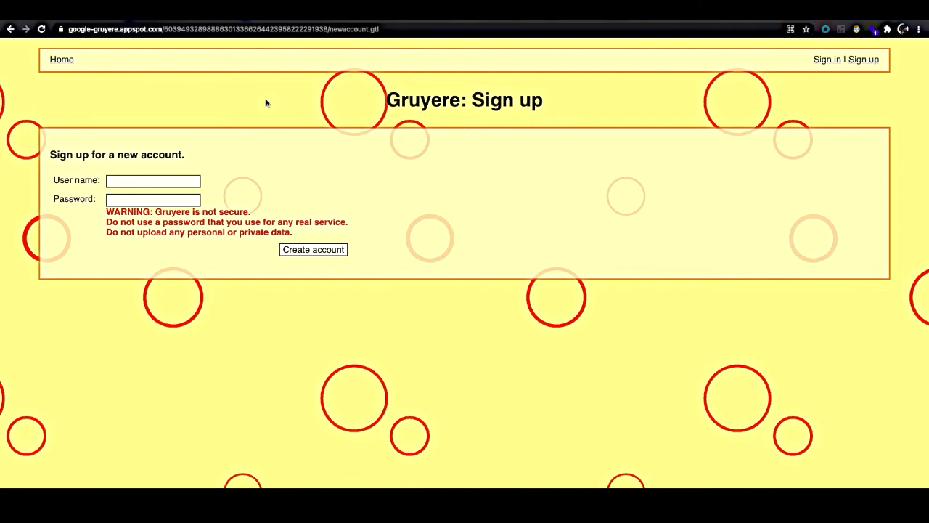
{"action": "mouse_move", "coordinate": [227, 106]}
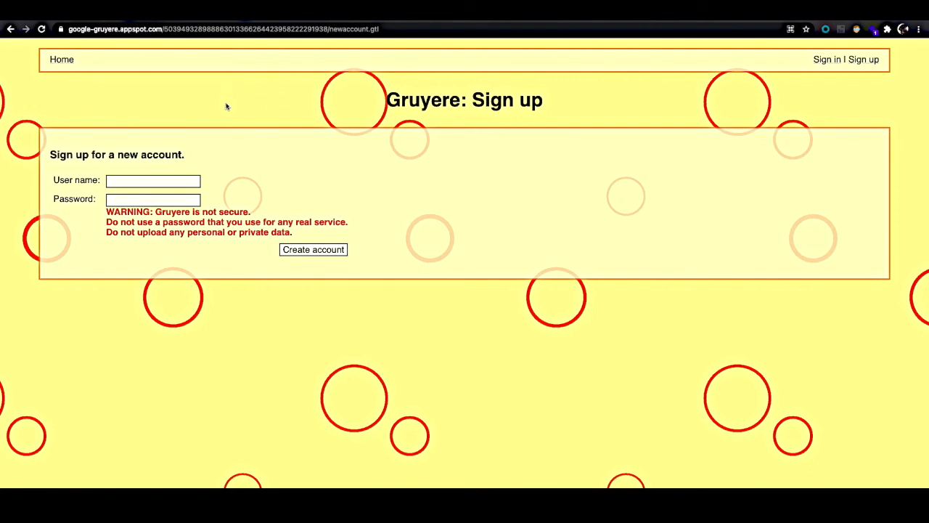
{"action": "mouse_move", "coordinate": [235, 105]}
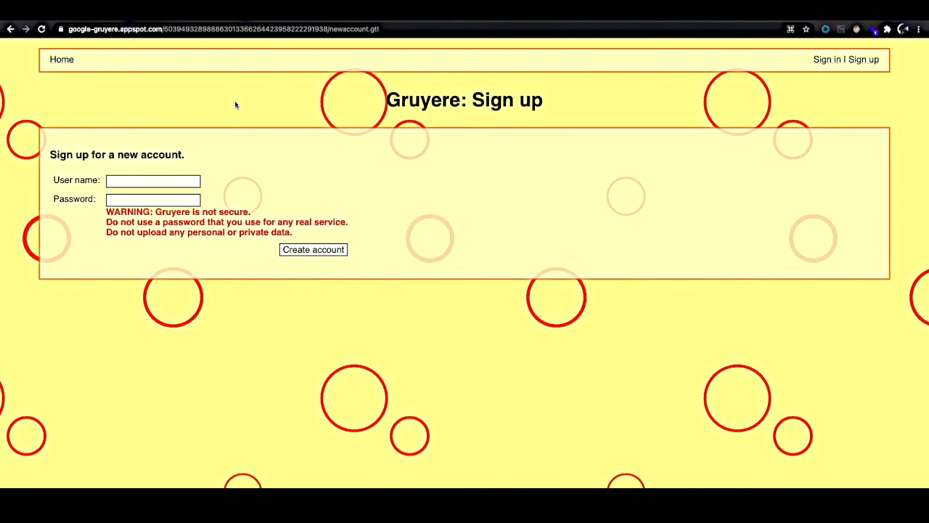
{"action": "mouse_move", "coordinate": [244, 202]}
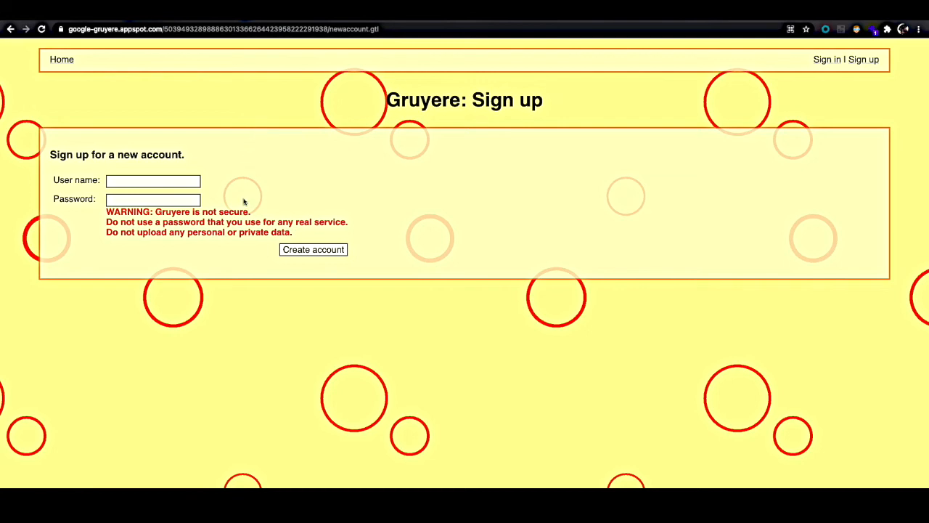
{"action": "mouse_move", "coordinate": [242, 178]}
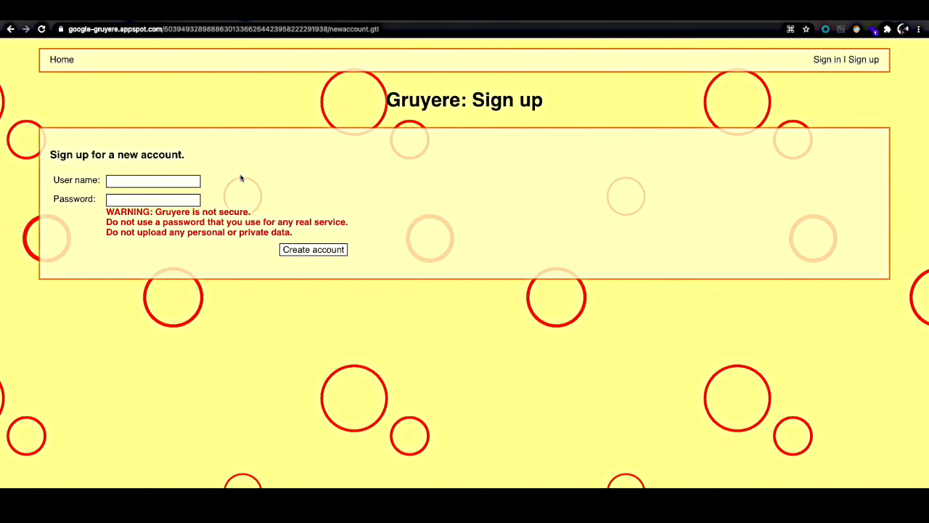
{"action": "mouse_move", "coordinate": [312, 188]}
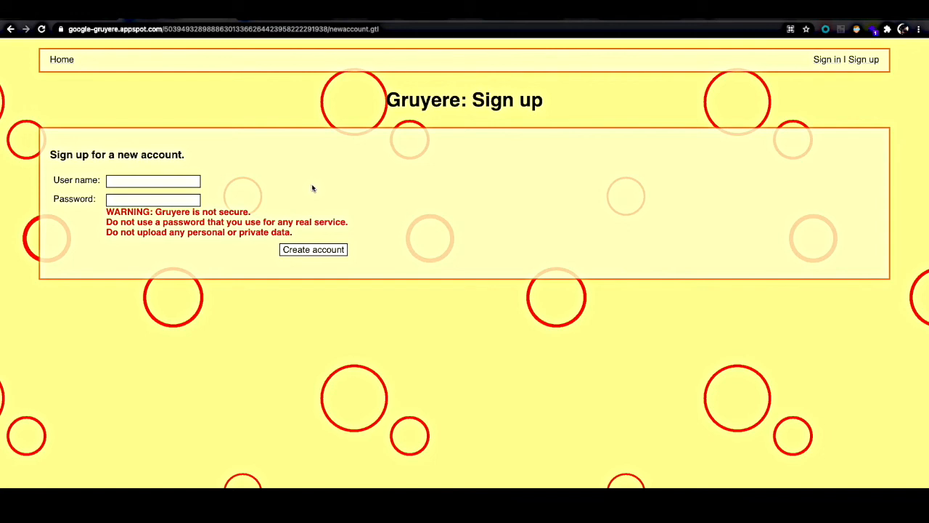
{"action": "right_click", "coordinate": [313, 249]}
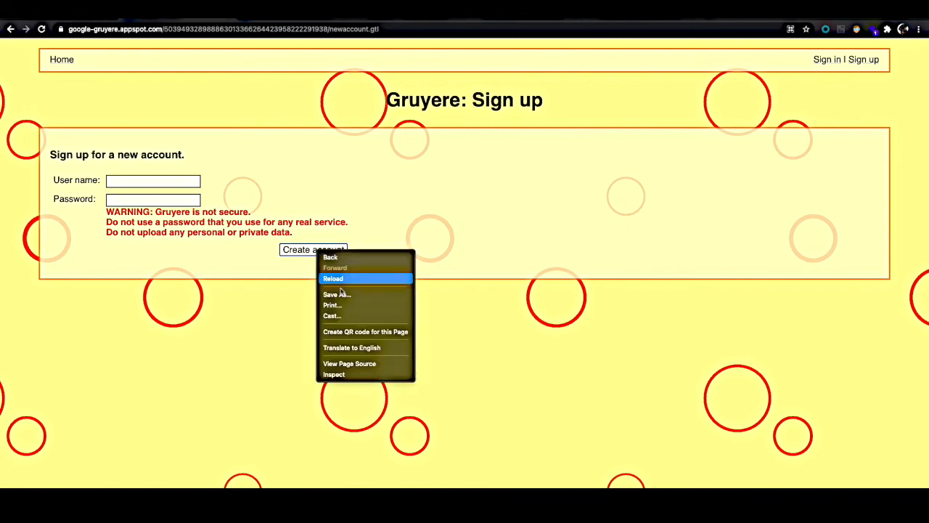
{"action": "mouse_move", "coordinate": [334, 374]}
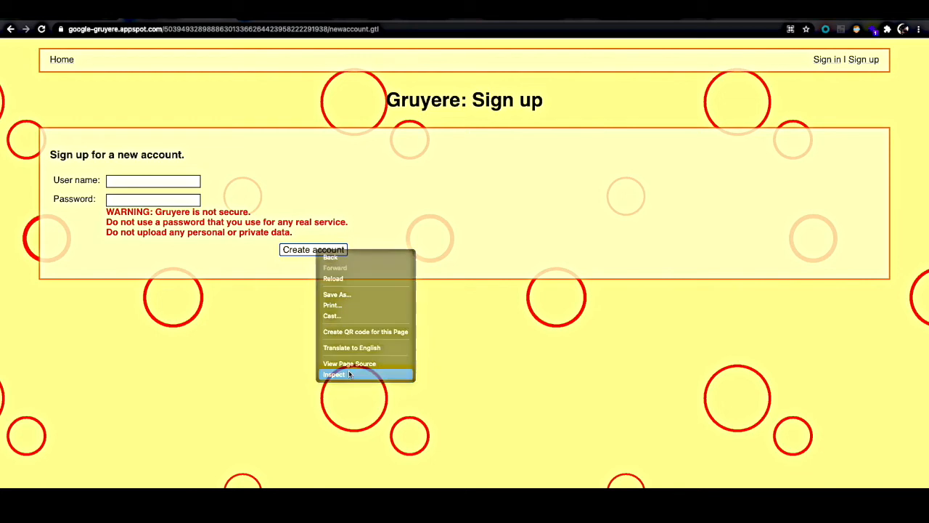
{"action": "left_click", "coordinate": [335, 374]}
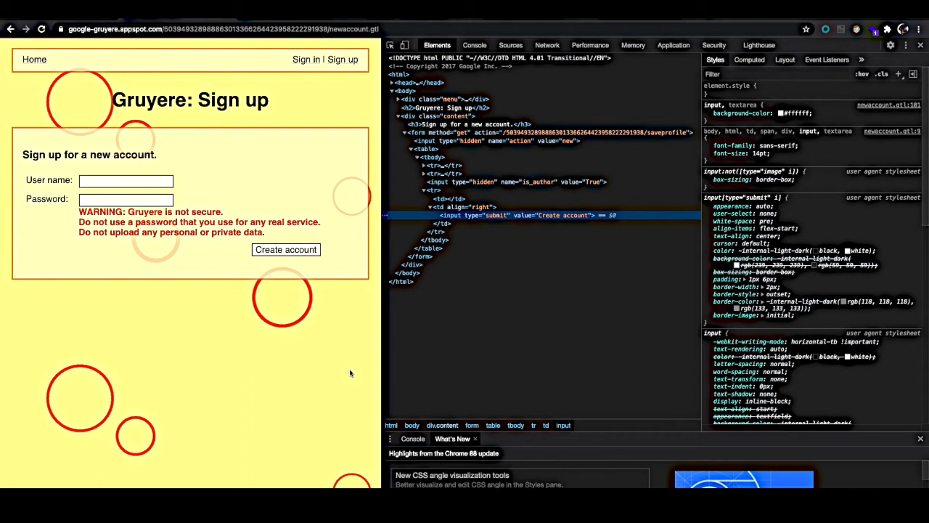
{"action": "mouse_move", "coordinate": [347, 371]}
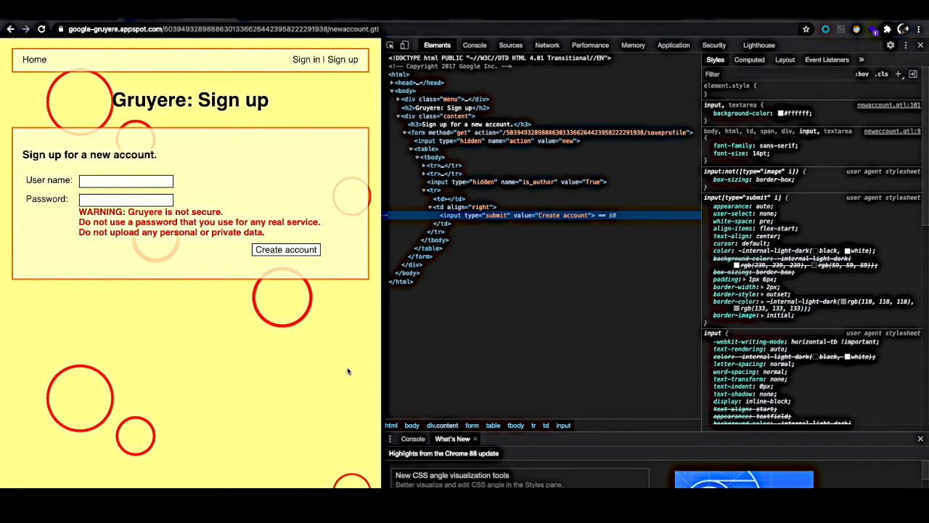
{"action": "mouse_move", "coordinate": [346, 372]}
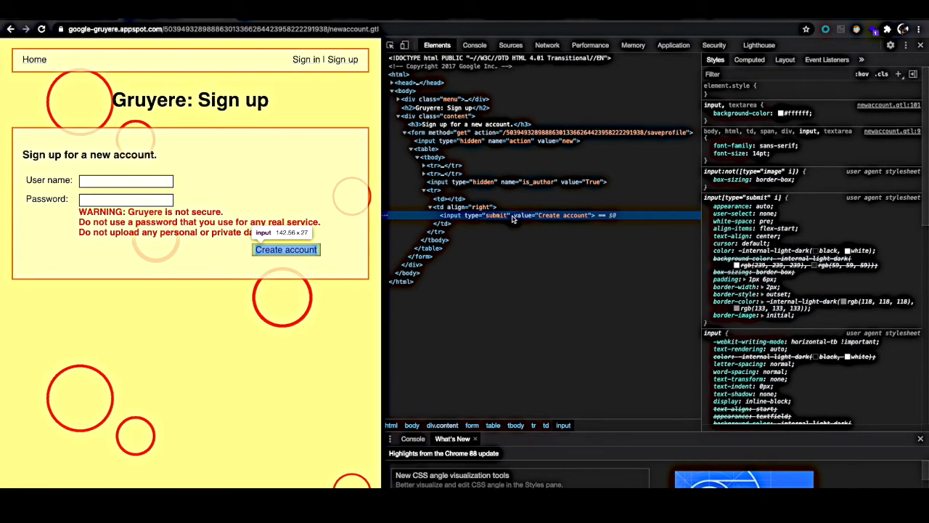
{"action": "mouse_move", "coordinate": [546, 217]}
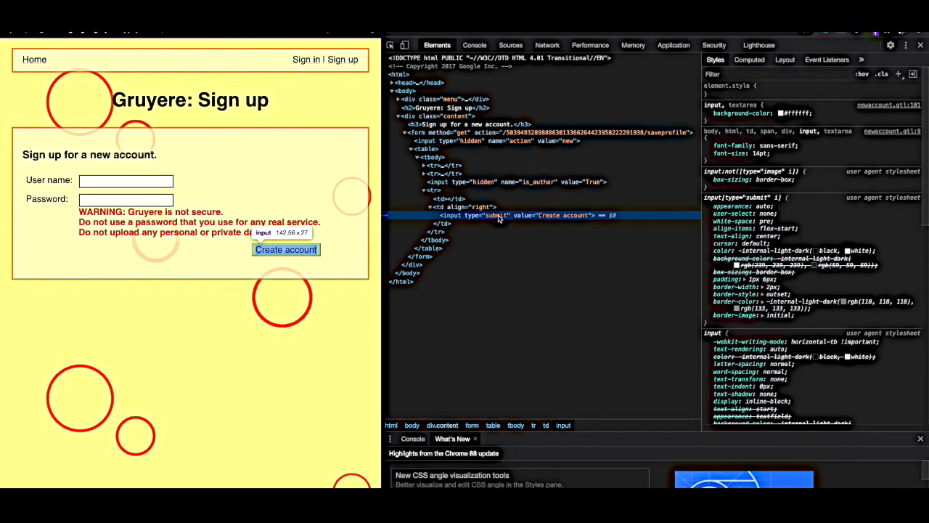
{"action": "mouse_move", "coordinate": [464, 218]}
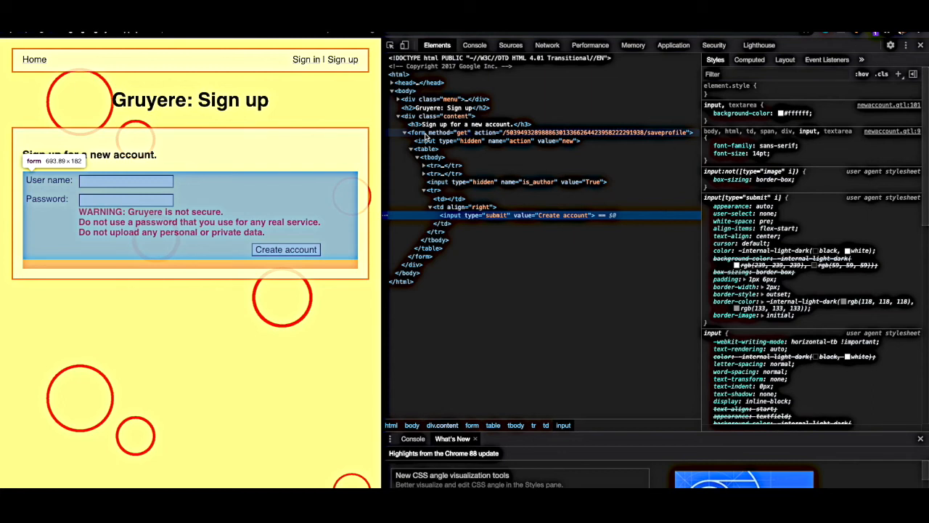
{"action": "mouse_move", "coordinate": [657, 138]}
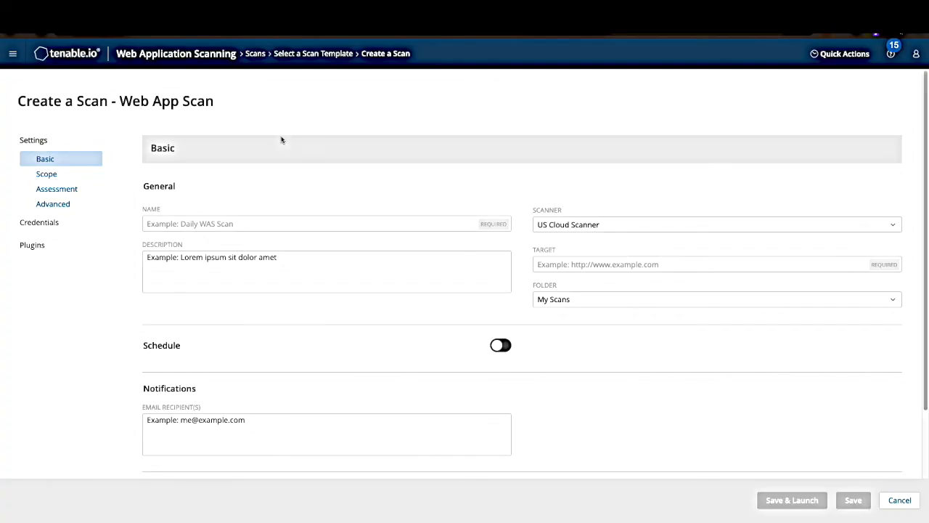
- Name the scan 'DOM Exclusion Test - Gruyere', target the Gruyere URL, and show Assessment settings
{"action": "type", "text": "DOM Exclusion Test"}
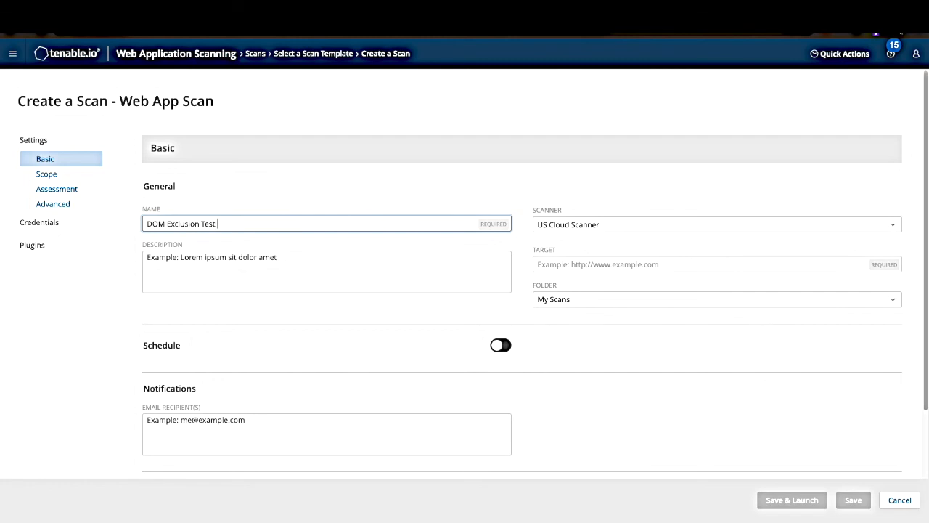
{"action": "type", "text": "- Gruyere"}
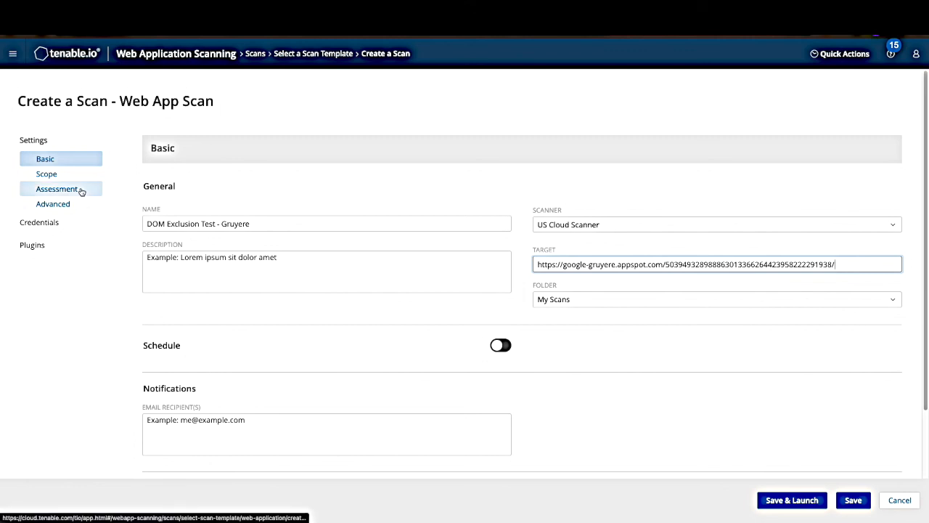
{"action": "left_click", "coordinate": [56, 189]}
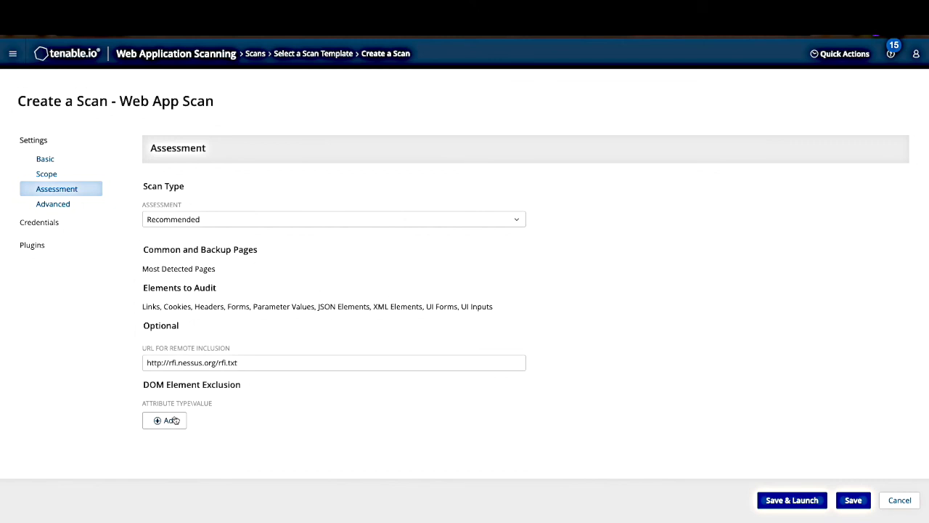
- Exclude DOM elements whose action attribute matches the saveprofile URL, then save the scan
{"action": "left_click", "coordinate": [164, 419]}
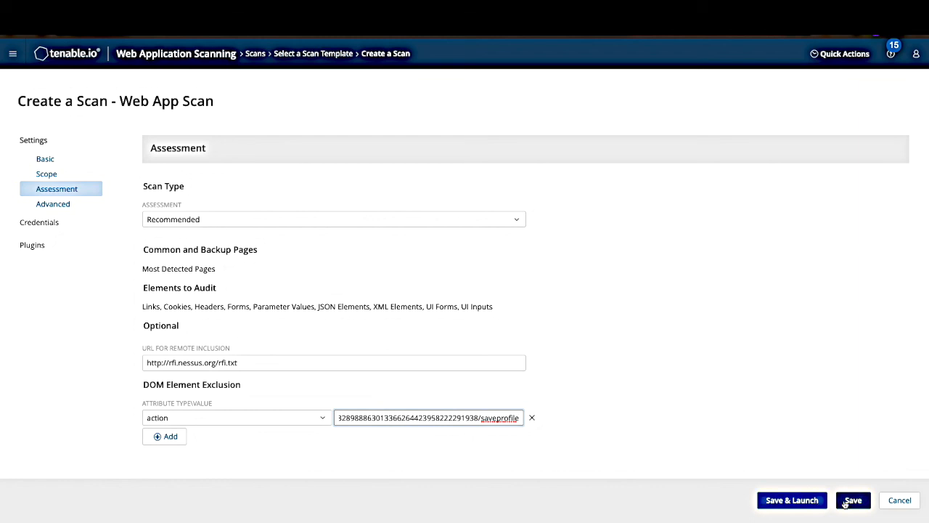
{"action": "left_click", "coordinate": [853, 500]}
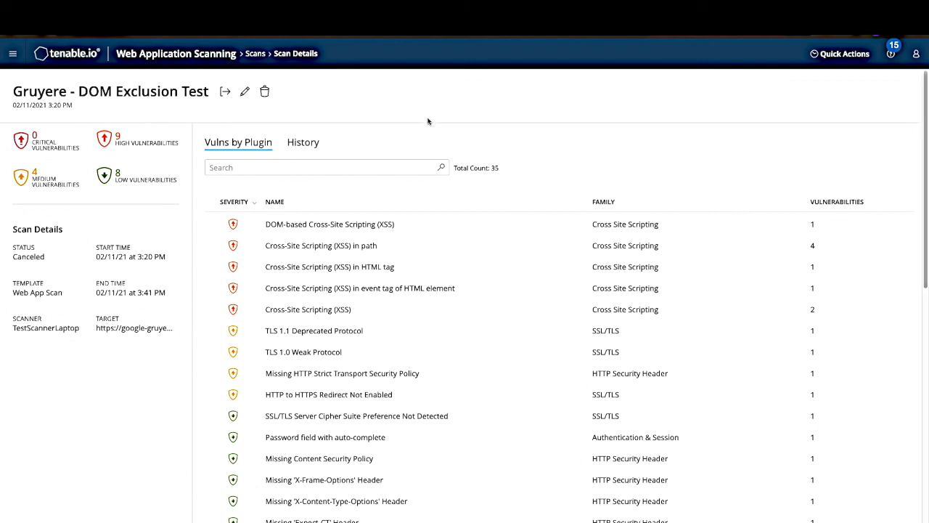
- Filter plugin results by 'DOM' and open the DOM Elements Excluded plugin 98111
{"action": "left_click", "coordinate": [327, 167]}
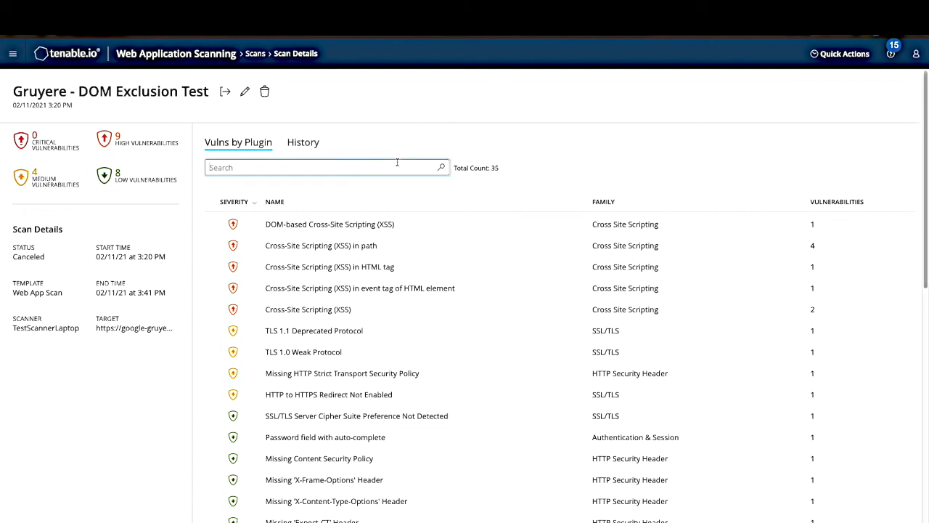
{"action": "type", "text": "DOM"}
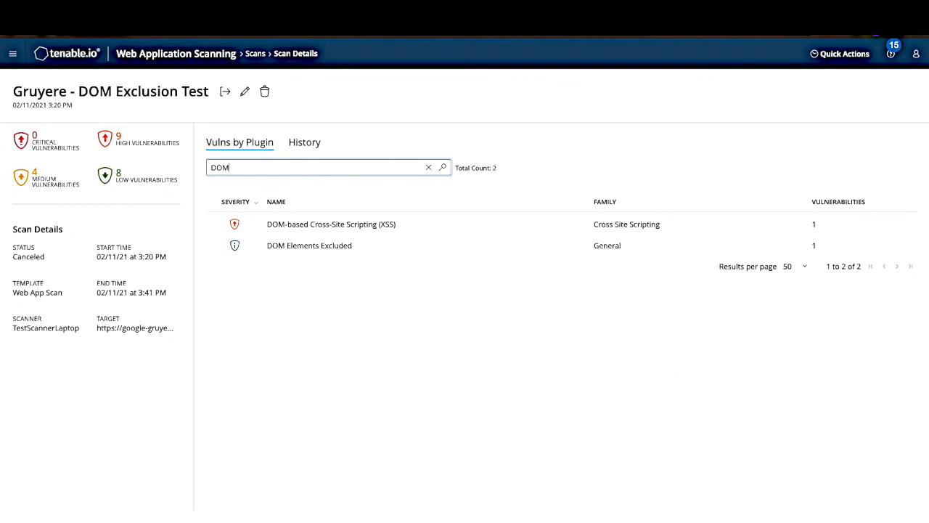
{"action": "mouse_move", "coordinate": [381, 246]}
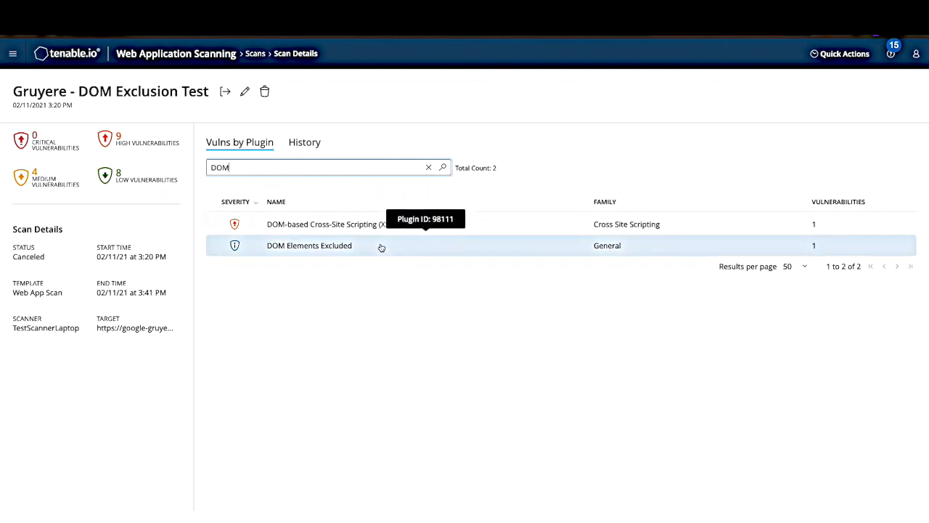
{"action": "left_click", "coordinate": [309, 245]}
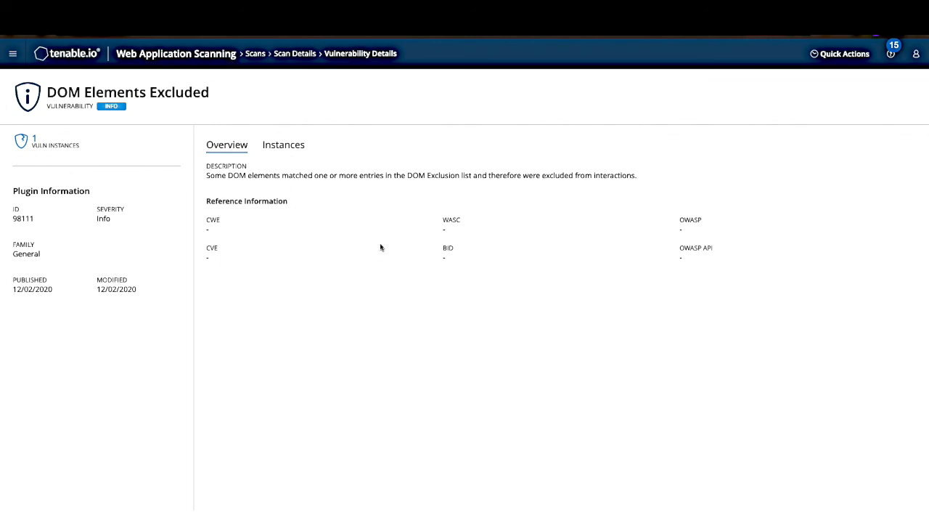
{"action": "mouse_move", "coordinate": [371, 157]}
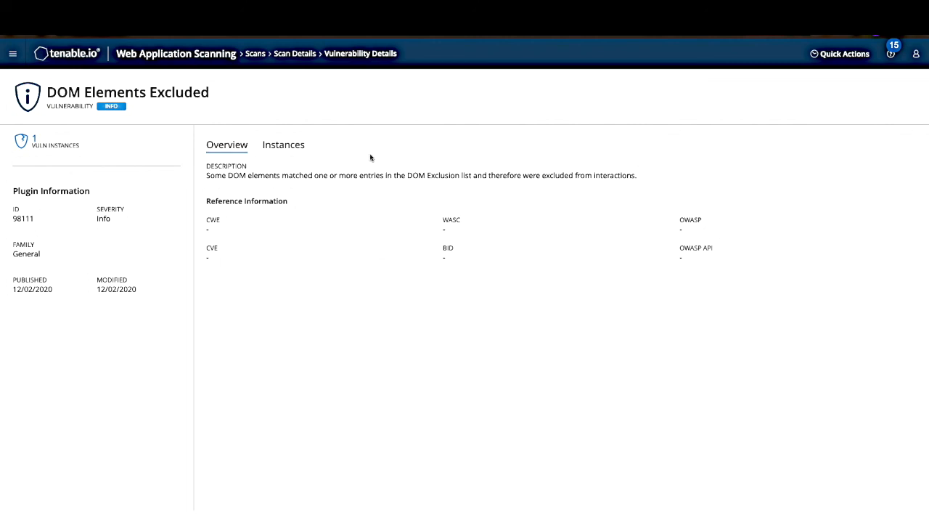
- Open the Gruyere instance's output and its dom_elements_excluded.csv attachment
{"action": "left_click", "coordinate": [283, 145]}
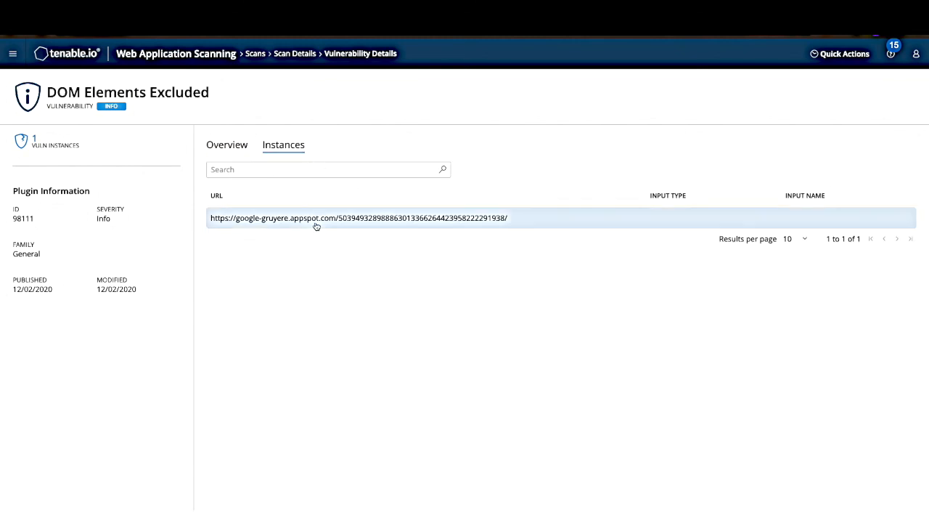
{"action": "left_click", "coordinate": [359, 218]}
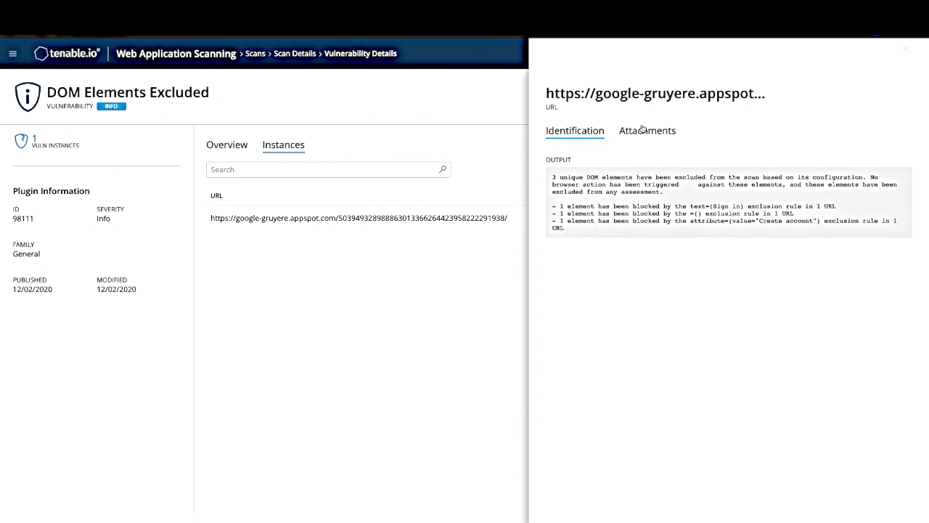
{"action": "left_click", "coordinate": [646, 131]}
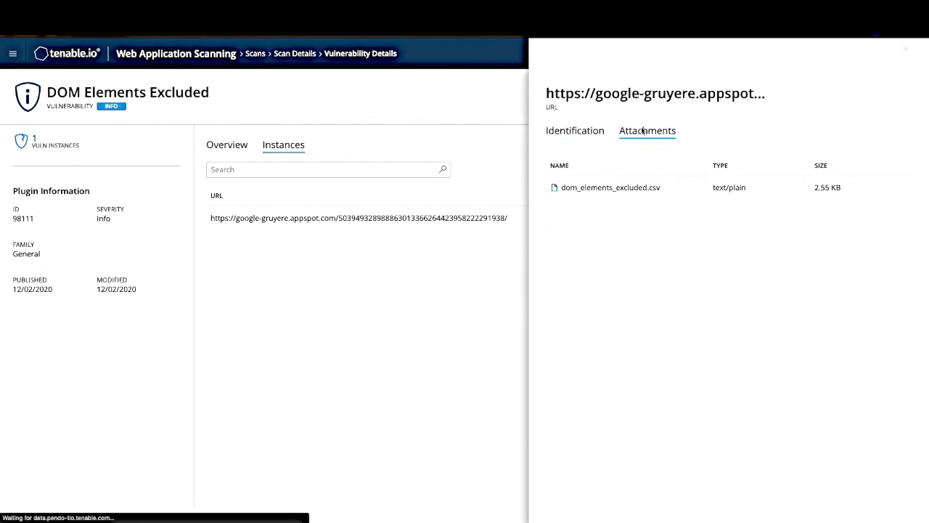